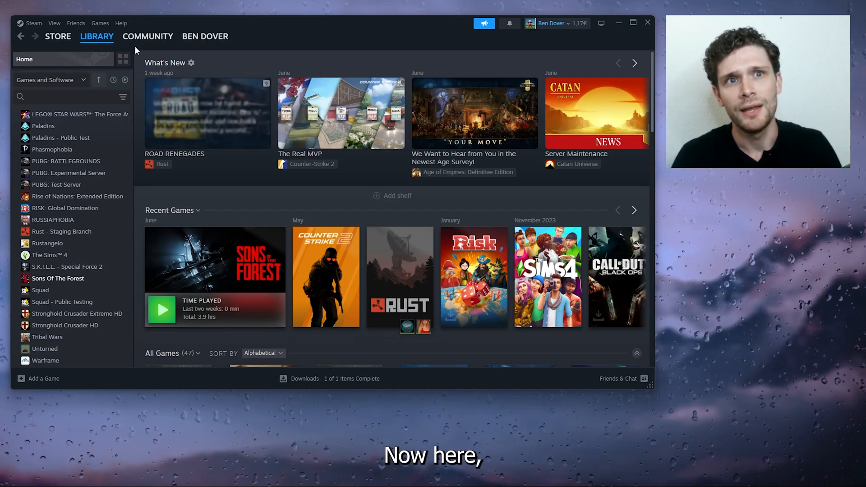
Bring up the Add a Game choices from the bottom-left of the Steam library
click(97, 37)
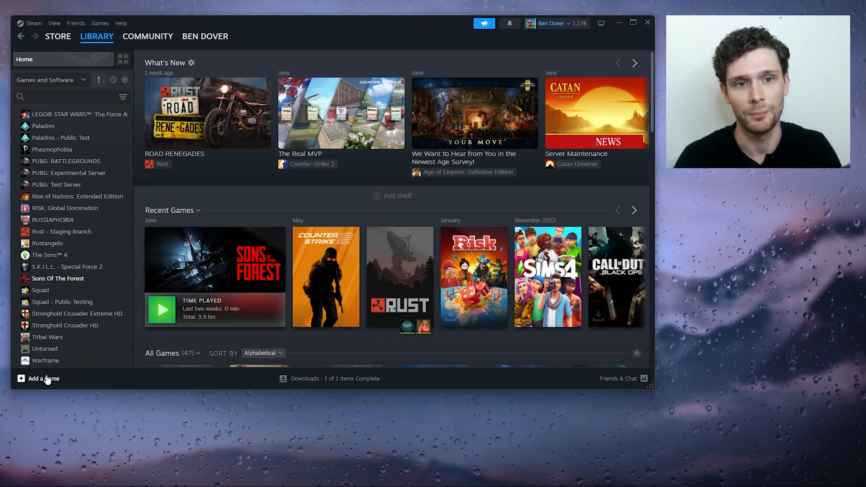
click(41, 378)
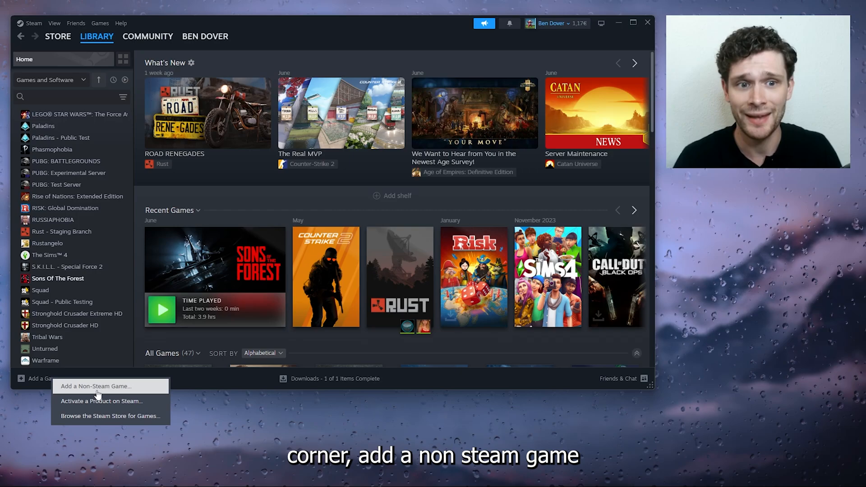
Browse the Add a Non-Steam Game program list, then cancel without adding anything
click(103, 386)
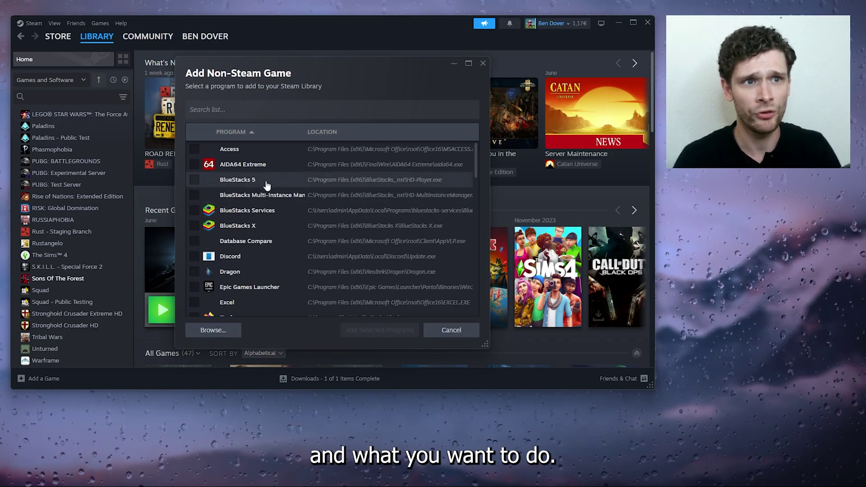
mouse_move(298, 186)
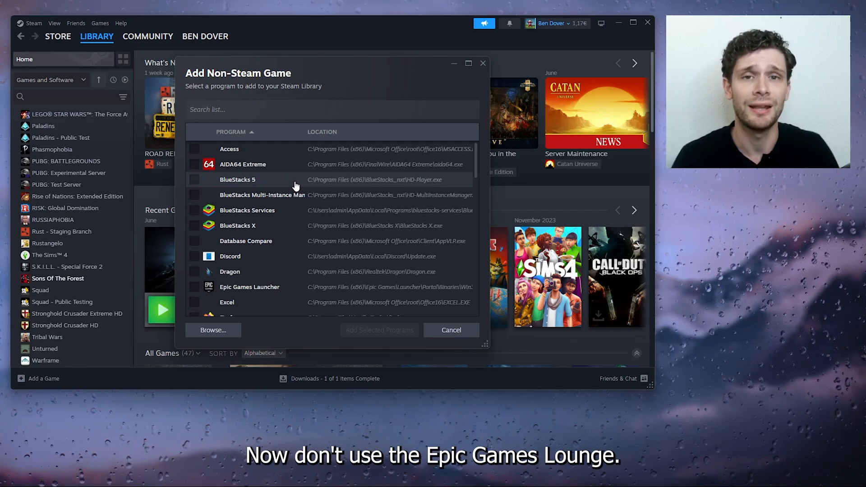
scroll(down, 3)
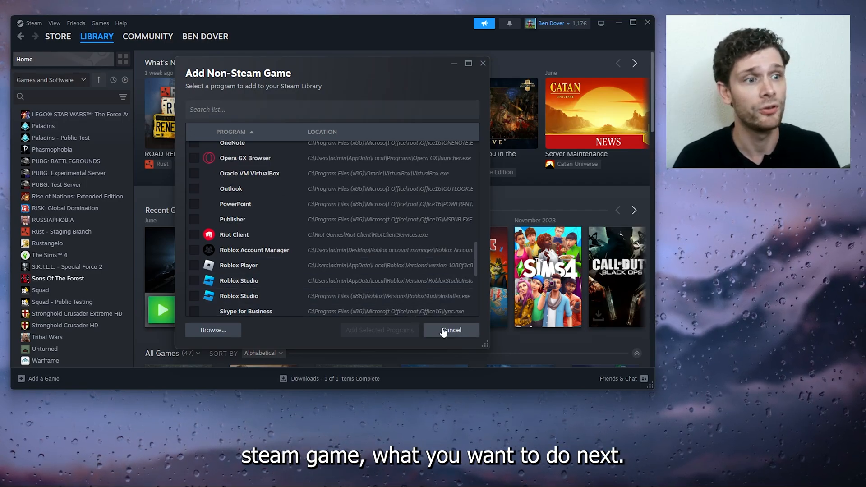
click(451, 330)
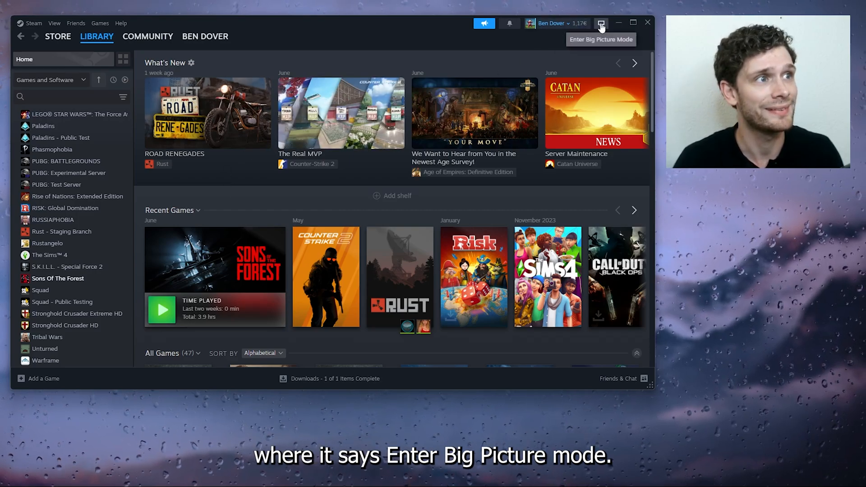
Enter Big Picture mode and reach its Controller settings via the Steam menu
click(602, 23)
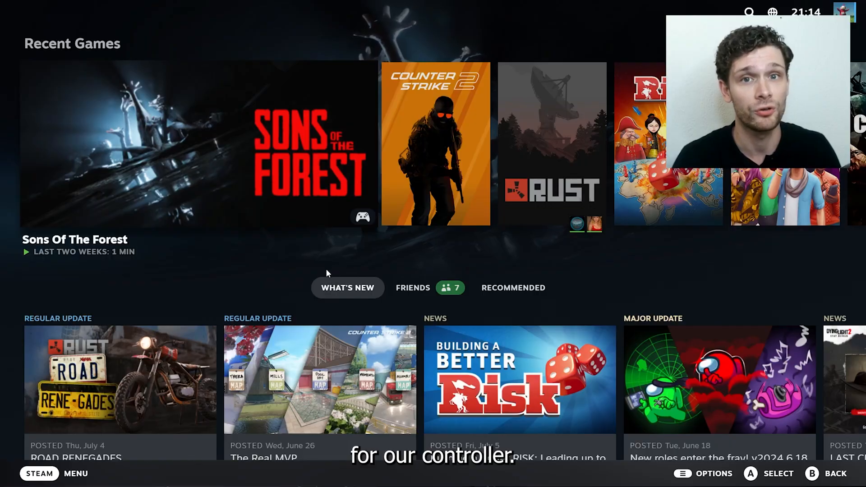
mouse_move(293, 276)
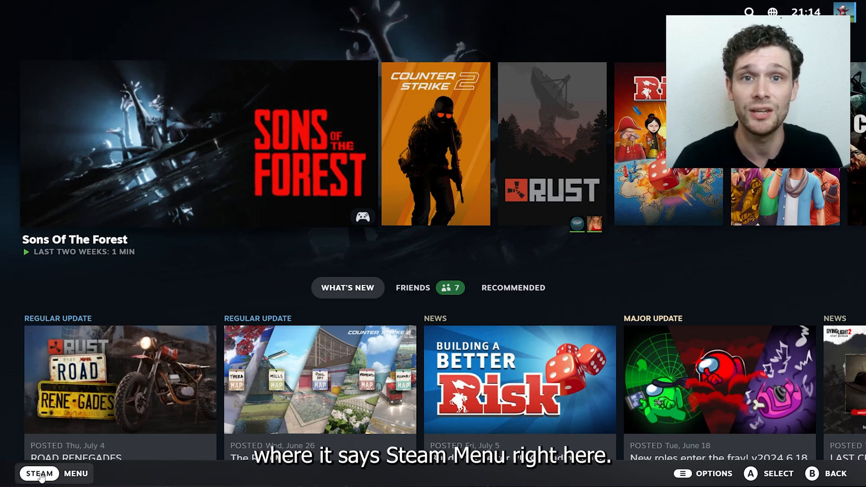
click(38, 474)
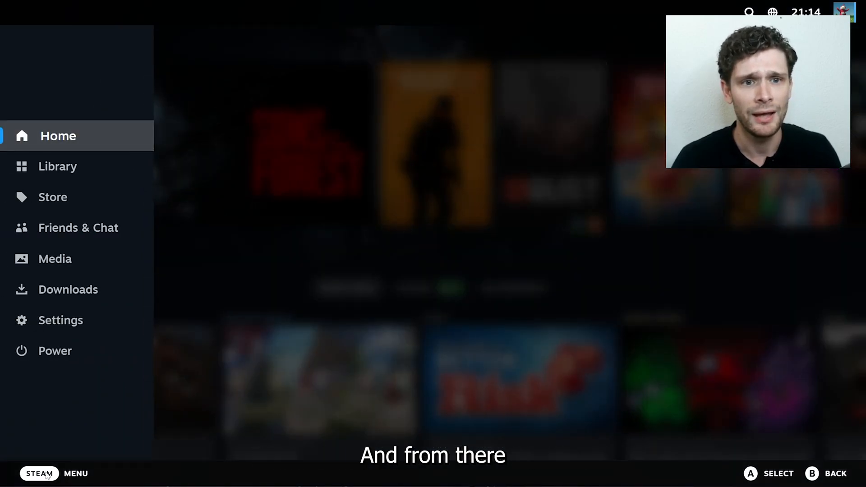
click(60, 320)
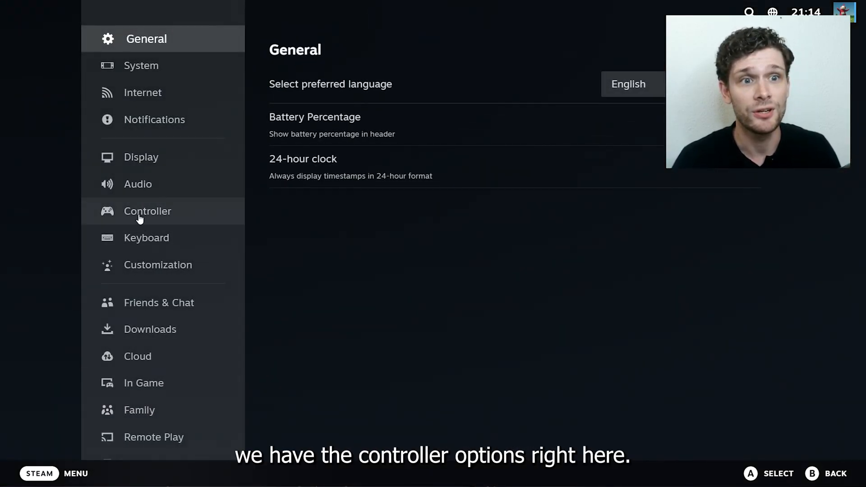
click(147, 211)
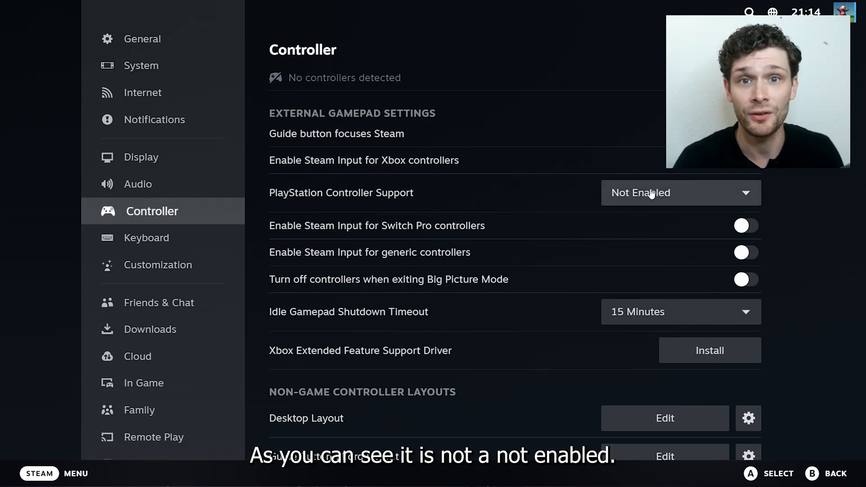
Show the PlayStation Controller Support choices: not enabled, enabled in games without support, enabled
click(681, 192)
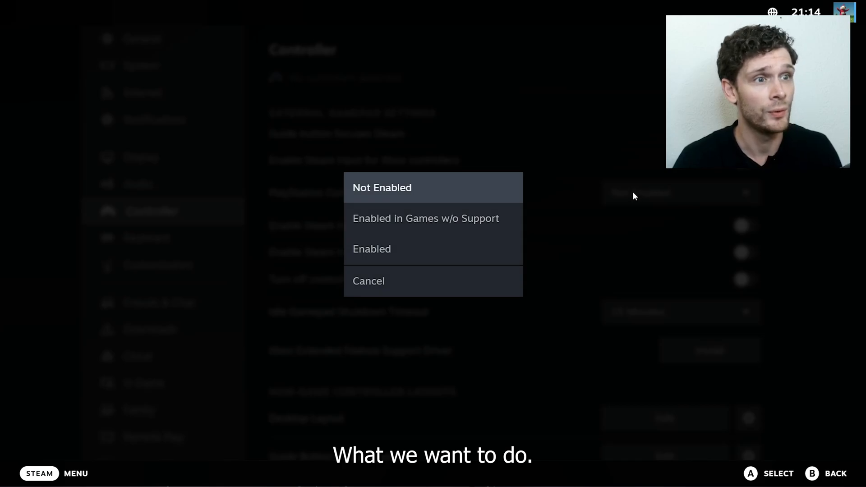
mouse_move(412, 222)
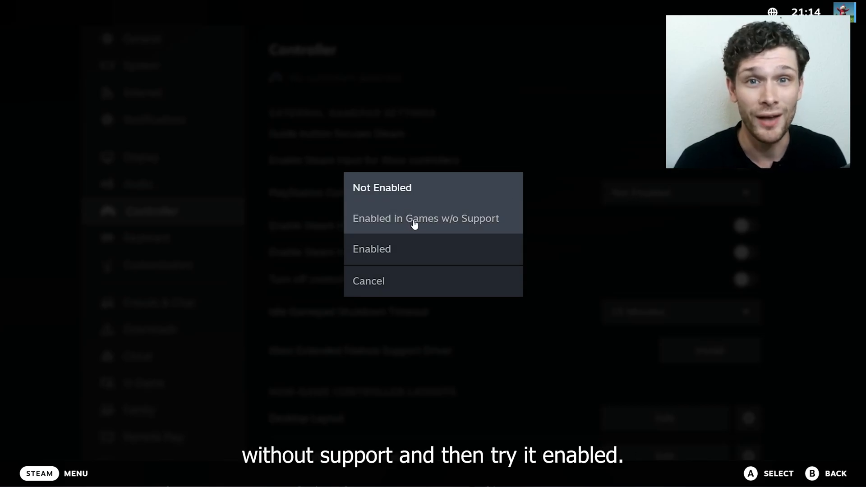
mouse_move(388, 268)
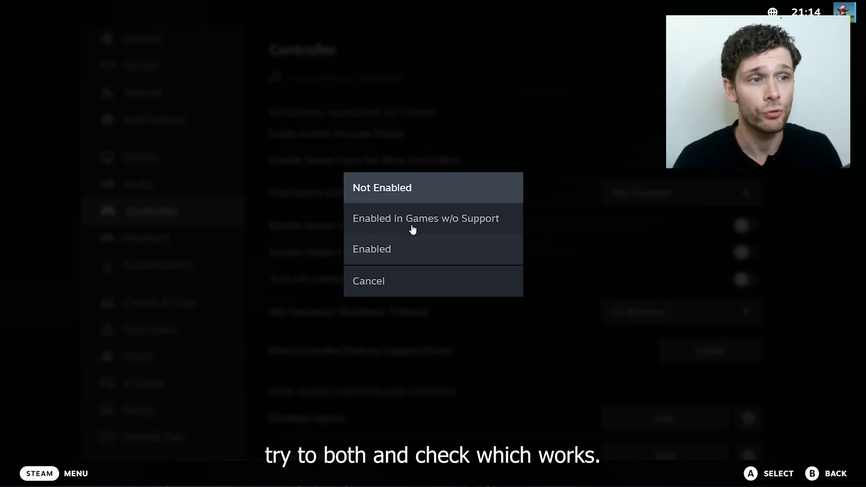
mouse_move(259, 207)
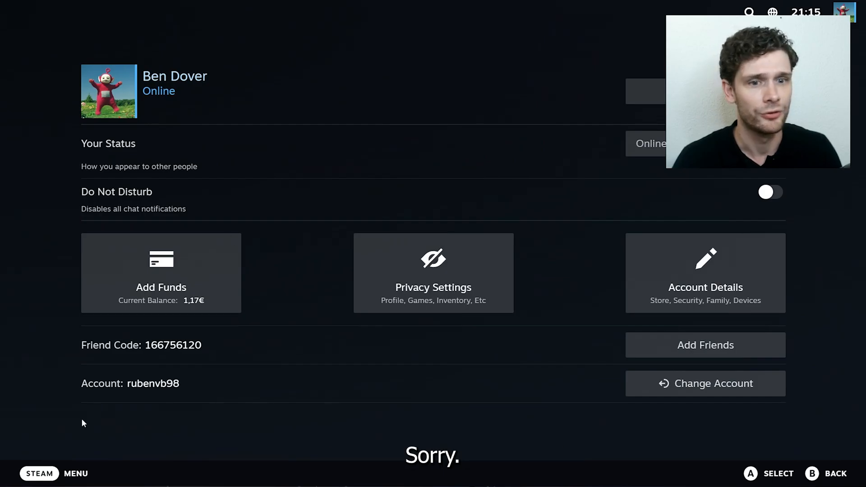
View the library's non-Steam games from the Big Picture menu
click(37, 474)
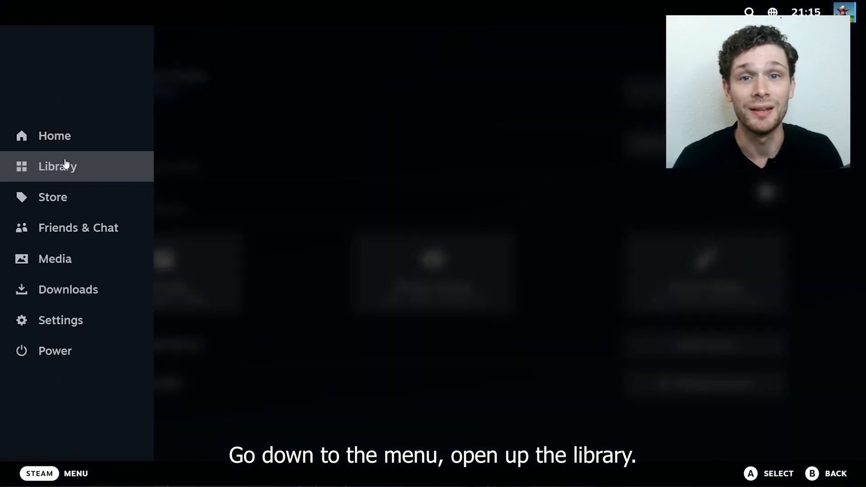
click(57, 166)
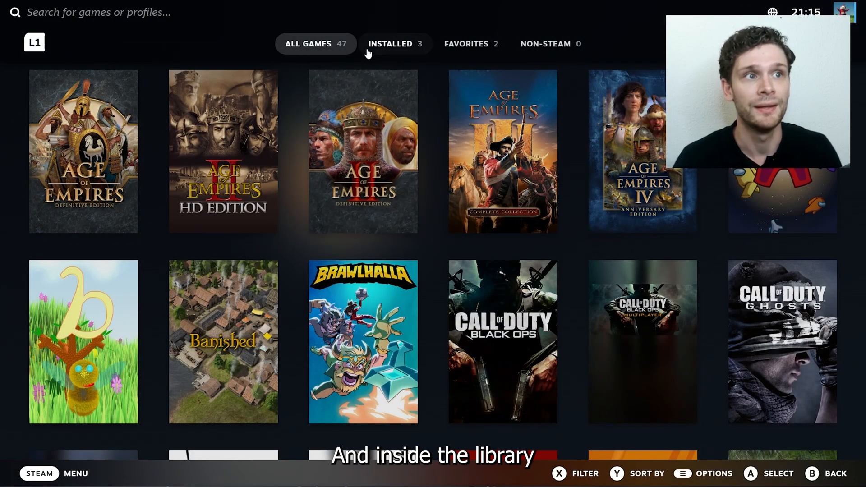
click(546, 43)
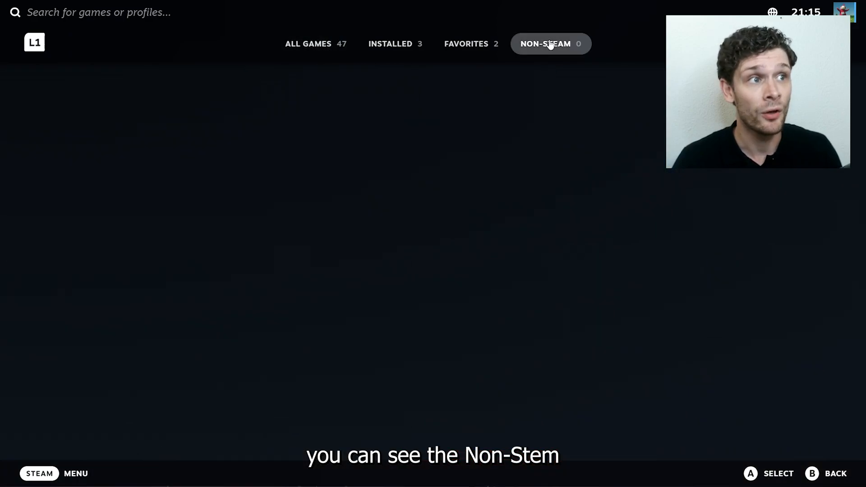
mouse_move(105, 160)
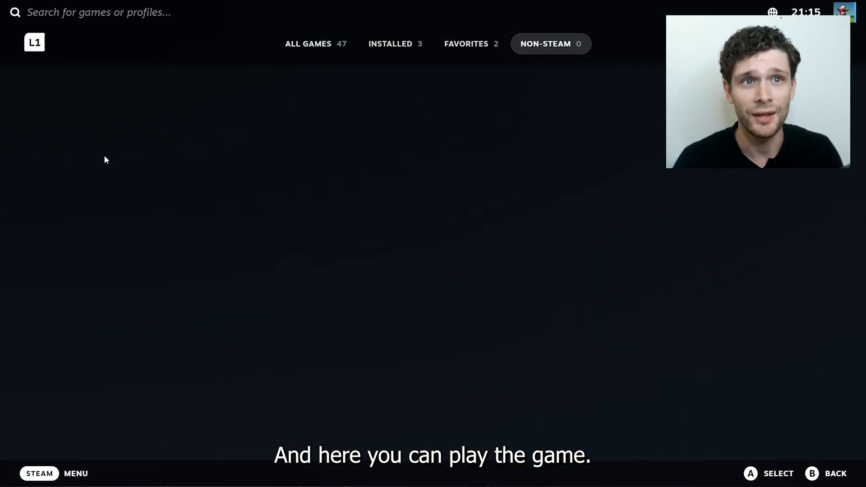
mouse_move(54, 114)
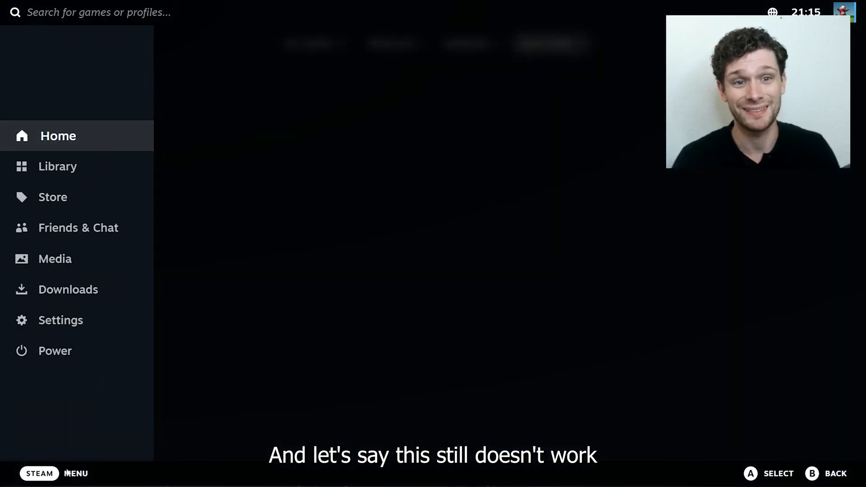
Exit Big Picture mode through the Power options and switch to Chrome
click(55, 351)
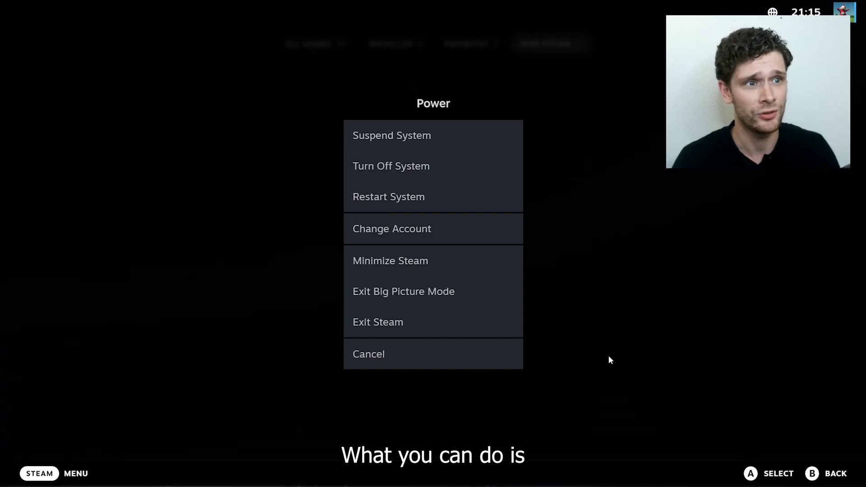
mouse_move(409, 289)
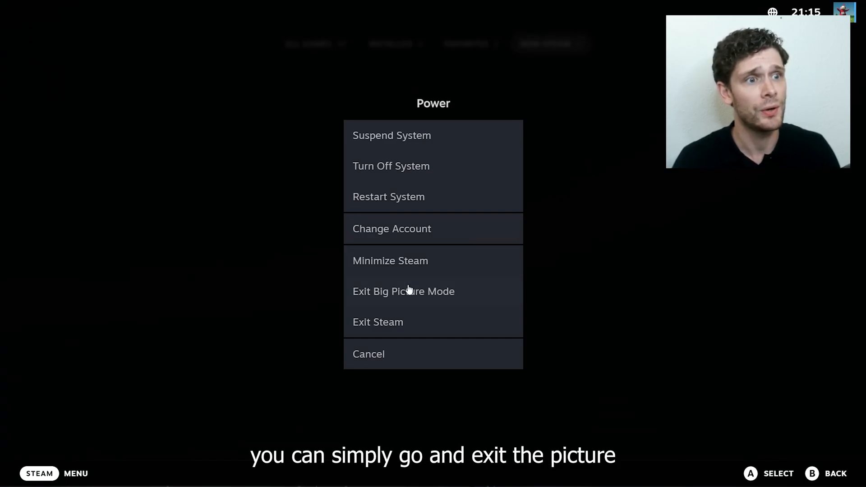
click(404, 291)
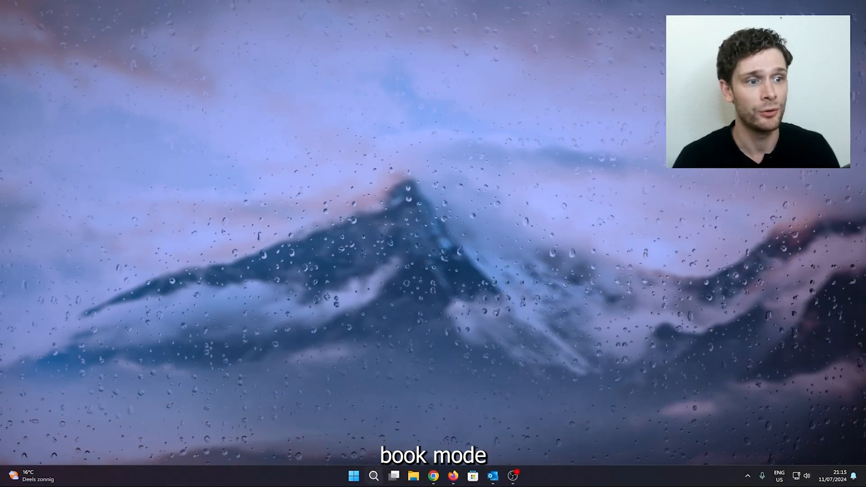
click(432, 477)
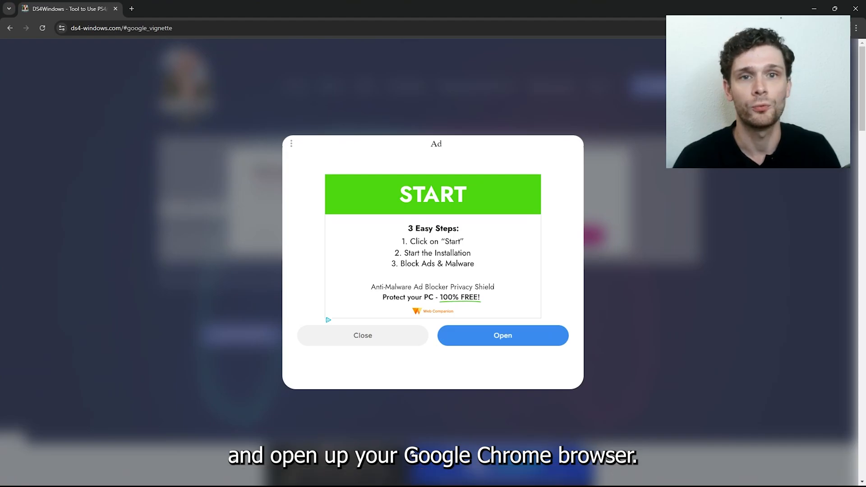
mouse_move(403, 323)
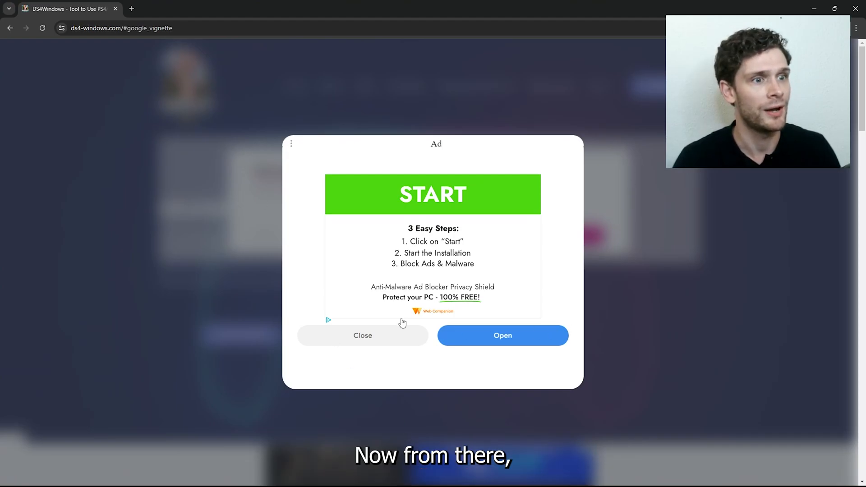
Dismiss the full-page ad and scroll down the DS4Windows homepage toward the 3.3.3 download
click(362, 336)
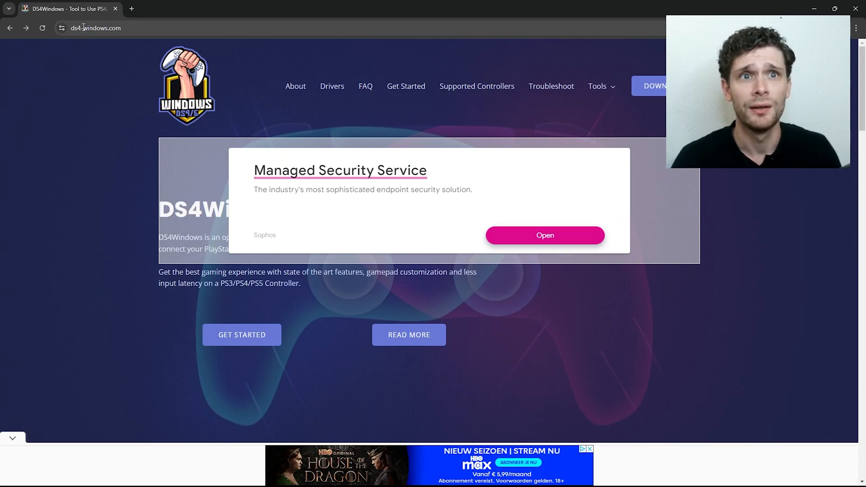
click(95, 27)
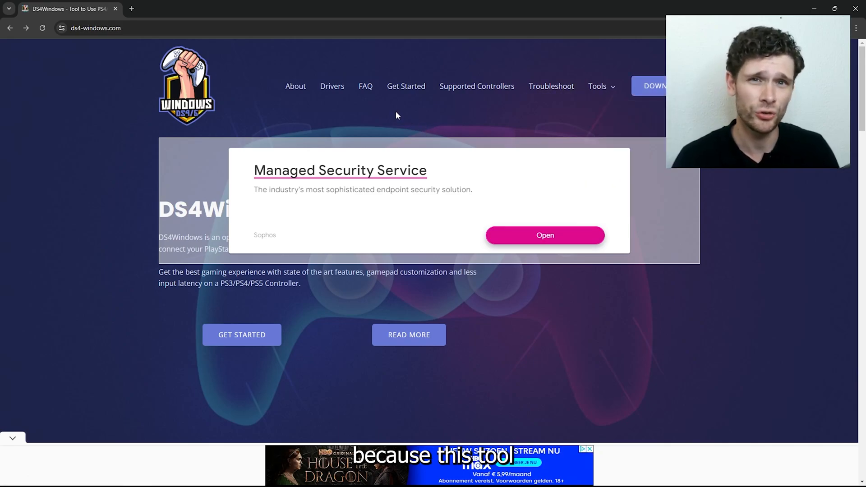
mouse_move(395, 113)
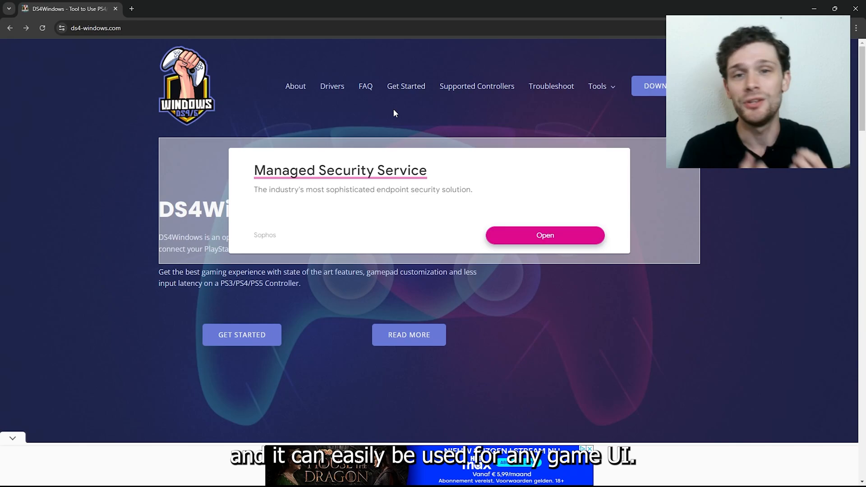
scroll(down, 3)
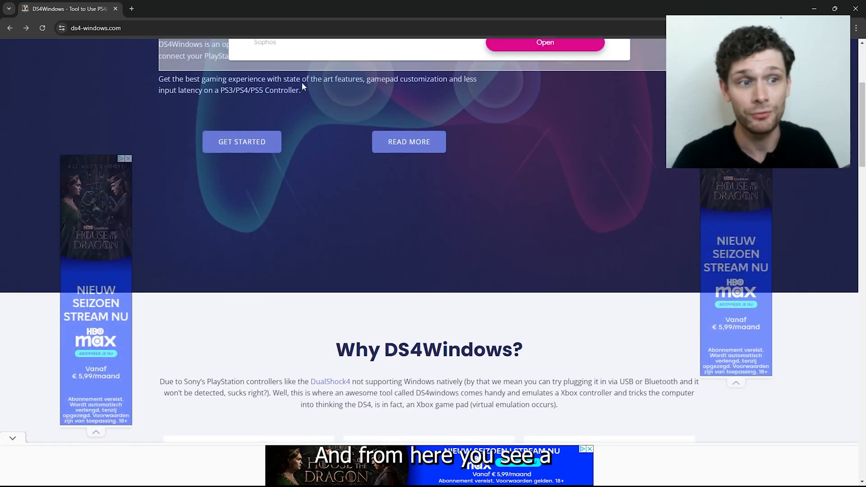
scroll(down, 3)
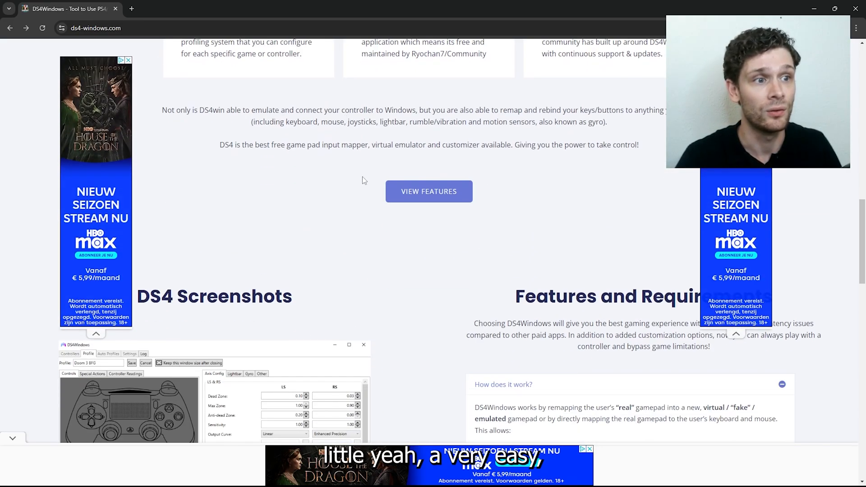
scroll(down, 3)
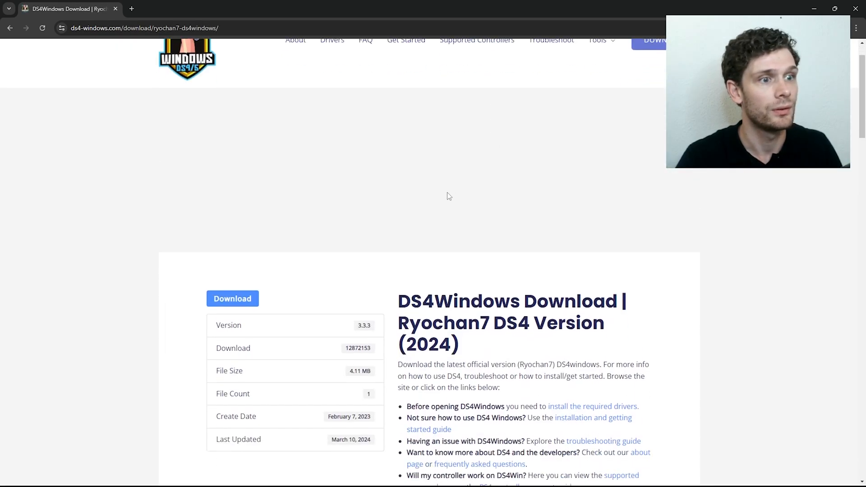
scroll(down, 3)
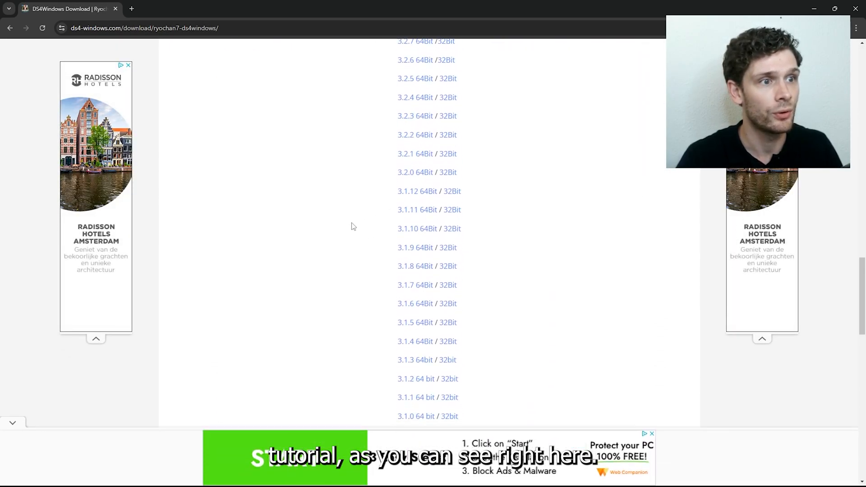
scroll(up, 3)
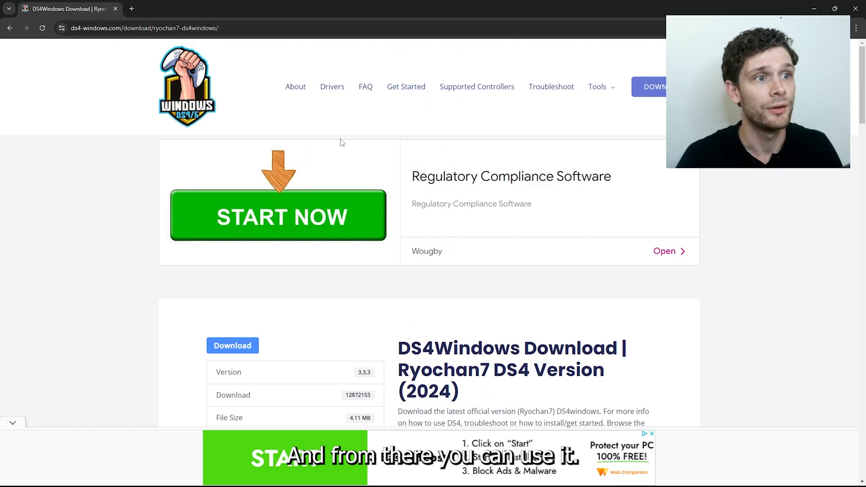
scroll(down, 3)
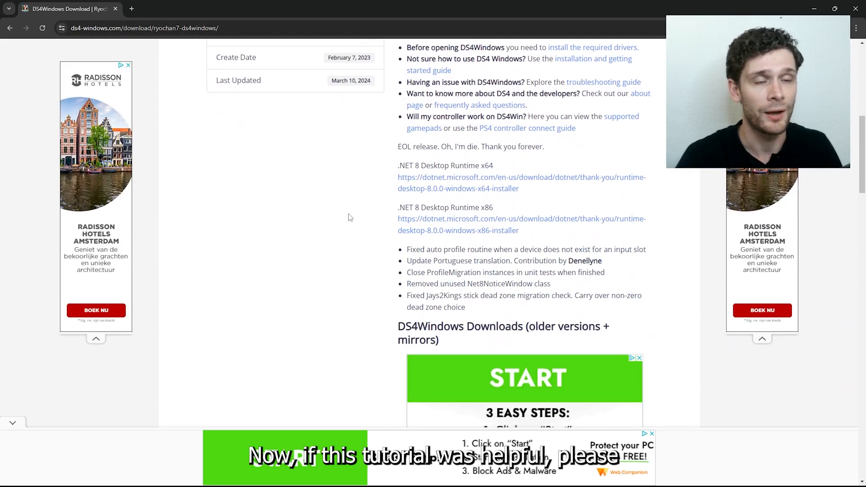